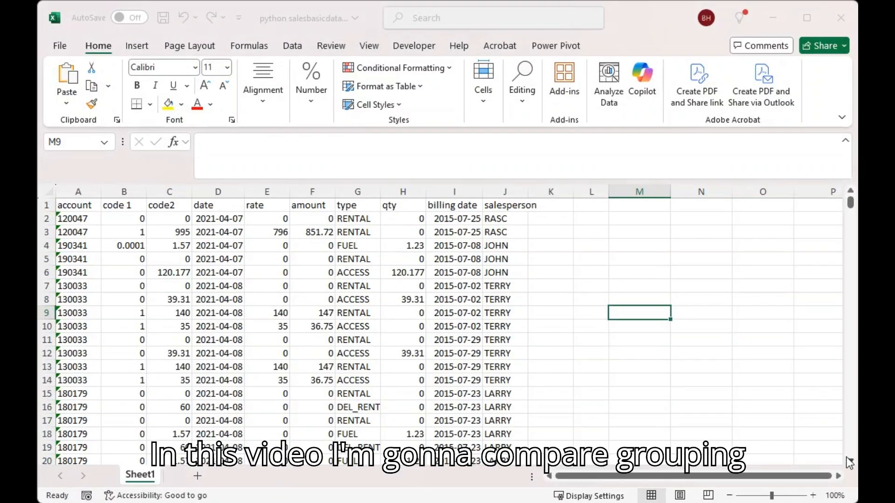
pyautogui.moveTo(836, 454)
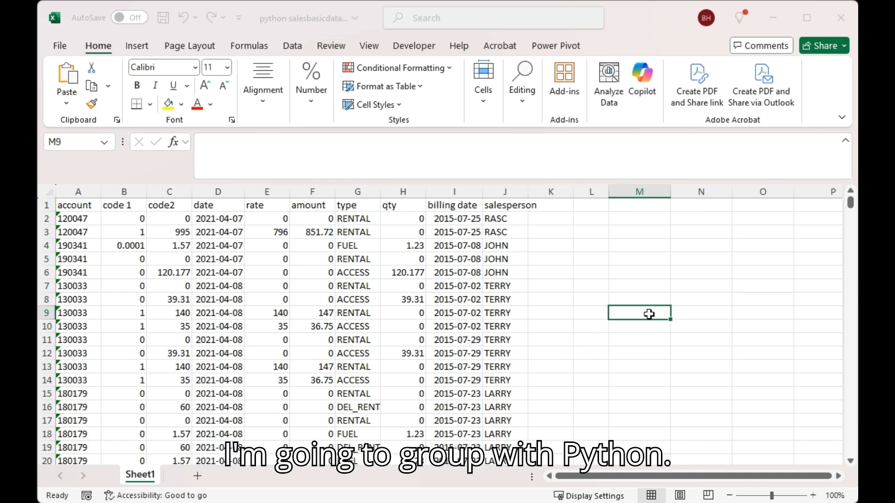
pyautogui.moveTo(626, 204)
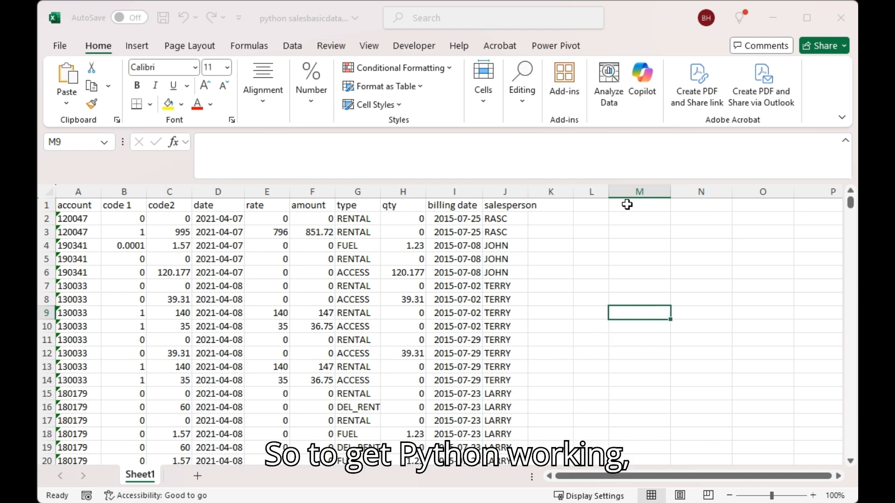
pyautogui.moveTo(611, 216)
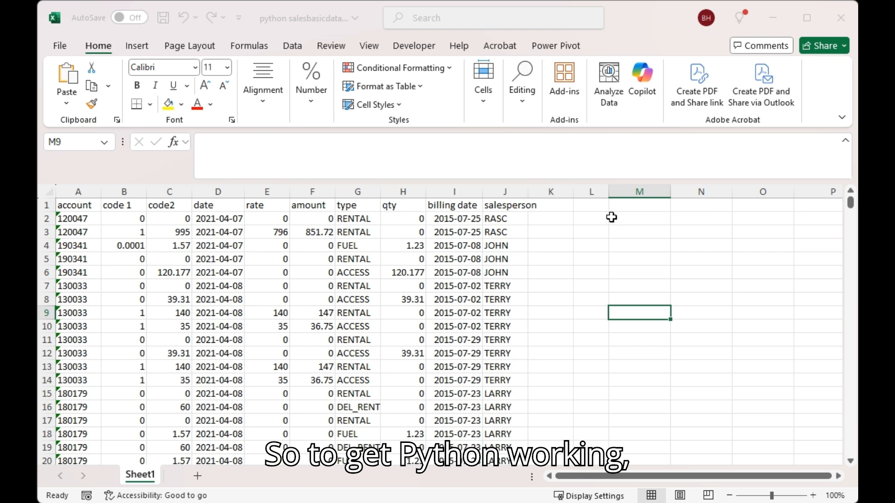
# - Begin a =PY formula in M2 referencing the sales table A1:J9065 with headers
pyautogui.click(639, 218)
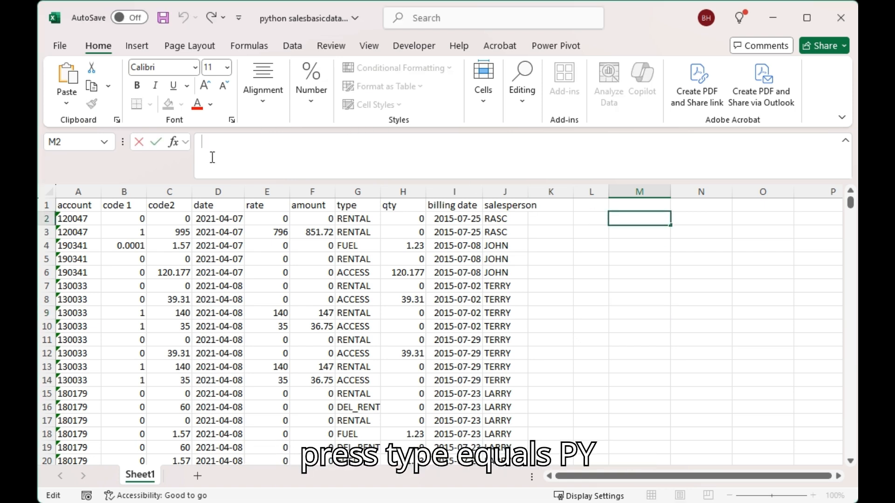
pyautogui.write('=p')
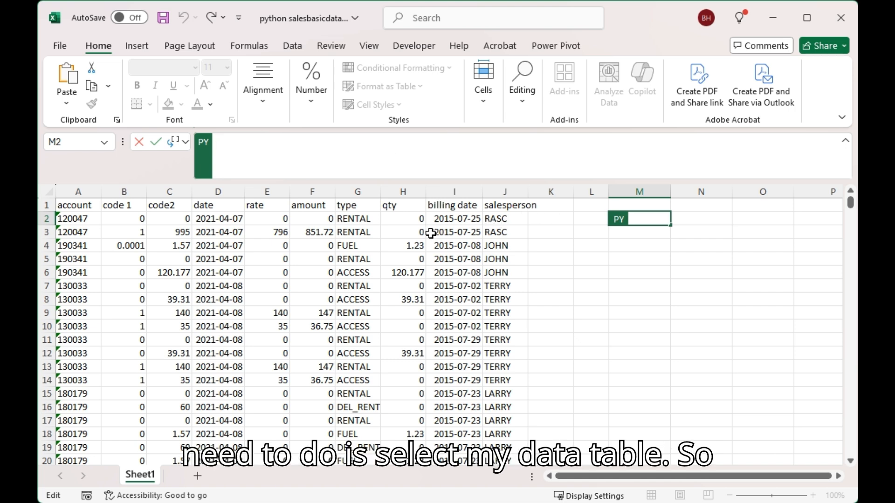
pyautogui.moveTo(62, 205)
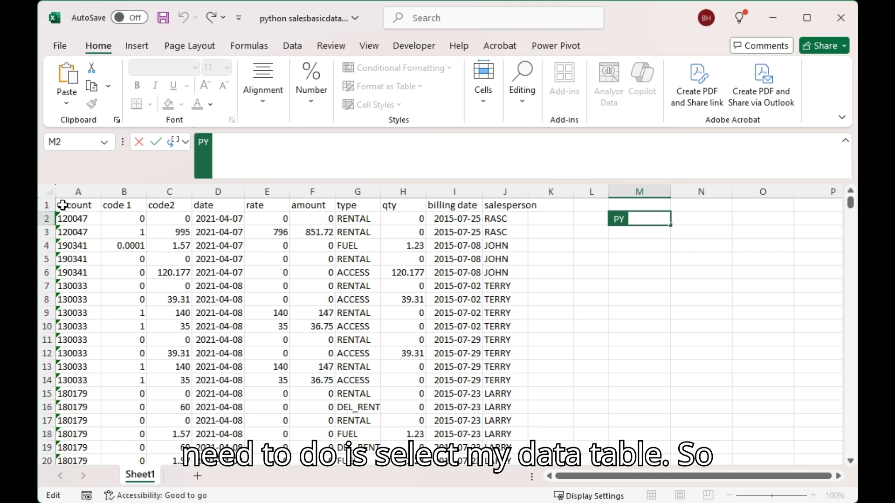
pyautogui.click(79, 206)
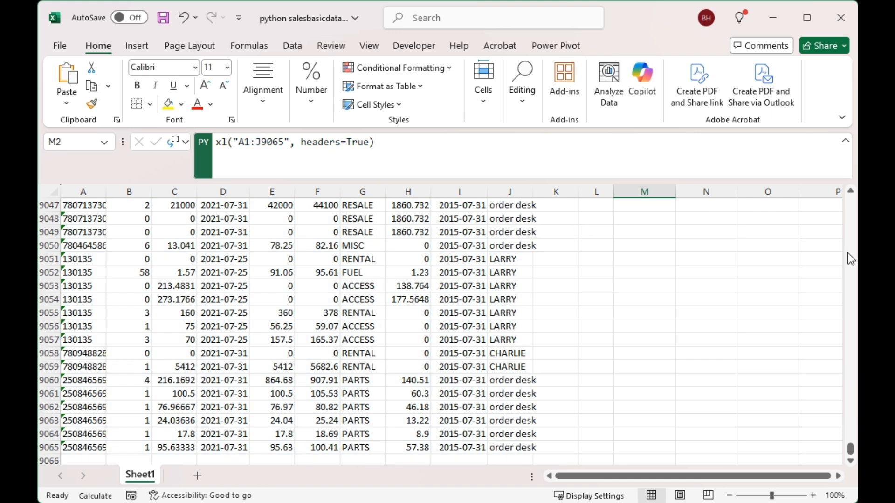
# - Commit the M2 Python formula so it returns a DataFrame, then select M4
pyautogui.scroll(3)
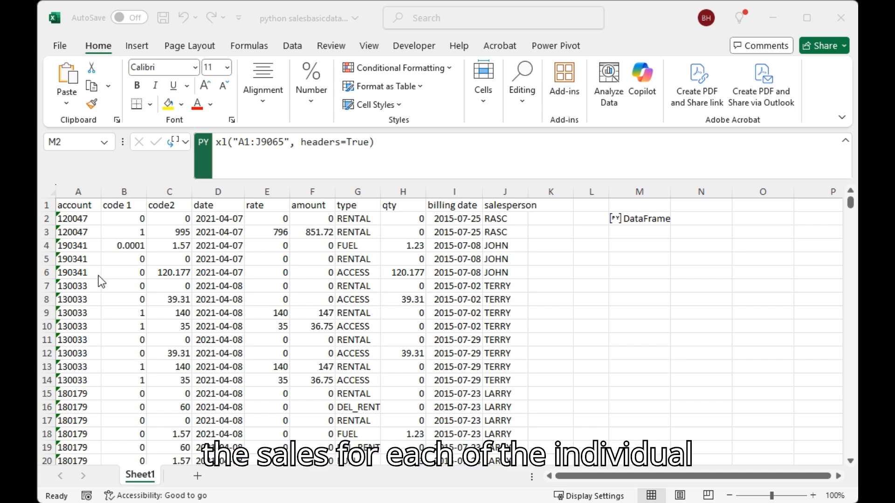
pyautogui.moveTo(483, 428)
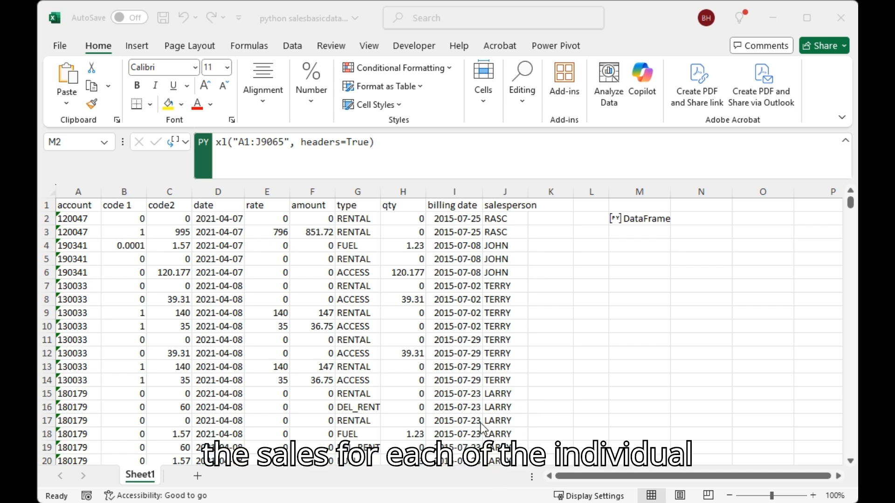
pyautogui.click(639, 218)
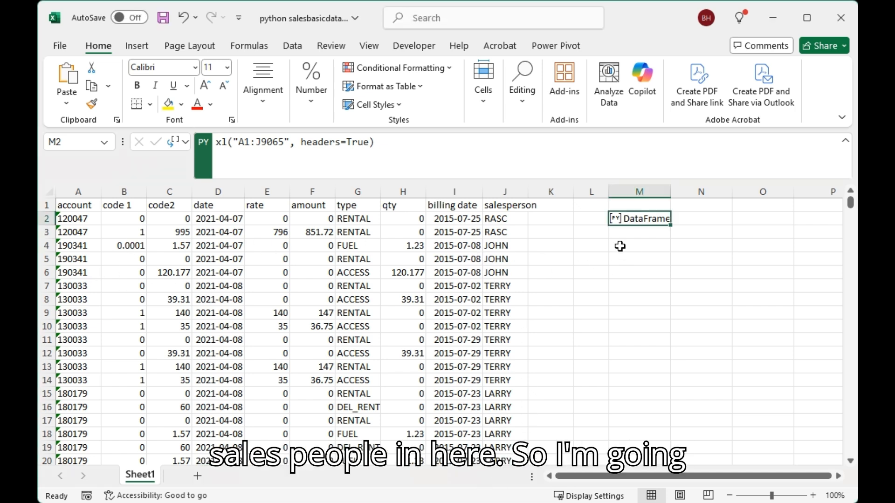
pyautogui.click(639, 245)
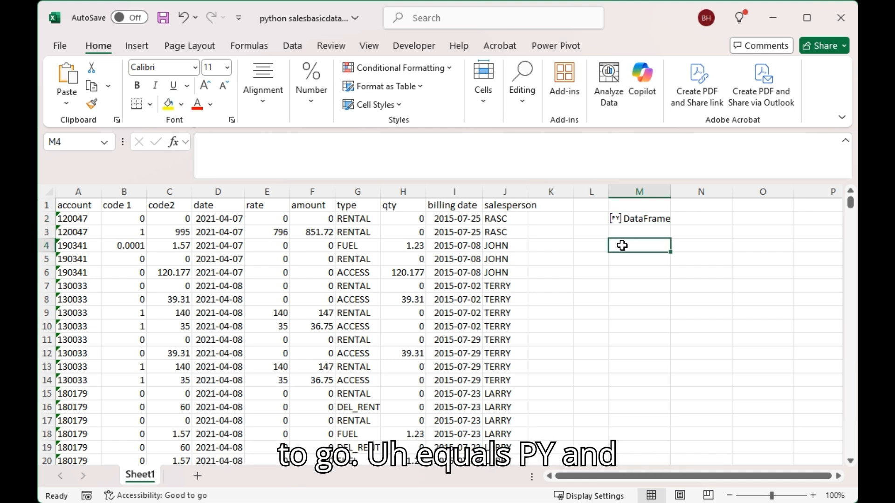
# - Start a Python formula in M4 calling groupby on the M2 DataFrame
pyautogui.write('=py')
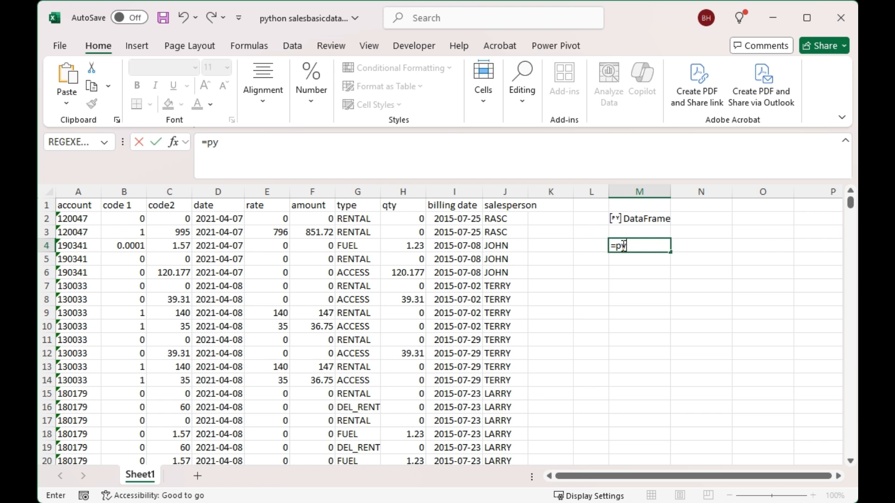
pyautogui.press('tab')
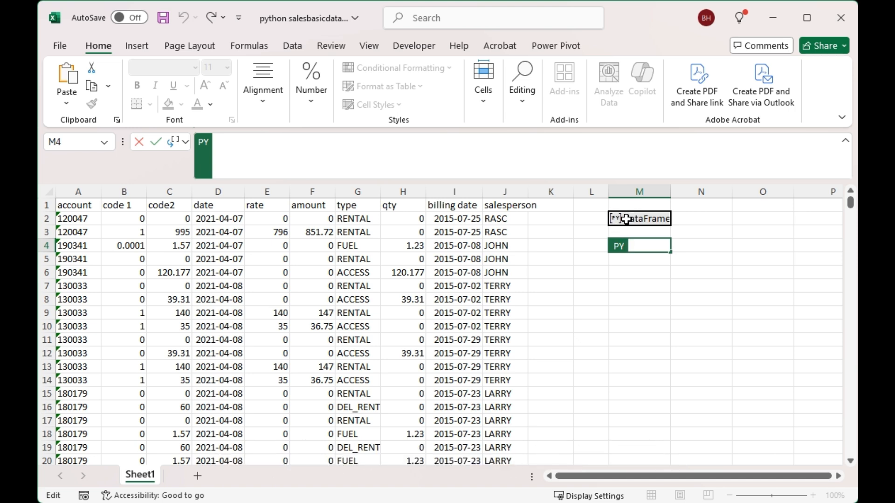
pyautogui.click(639, 218)
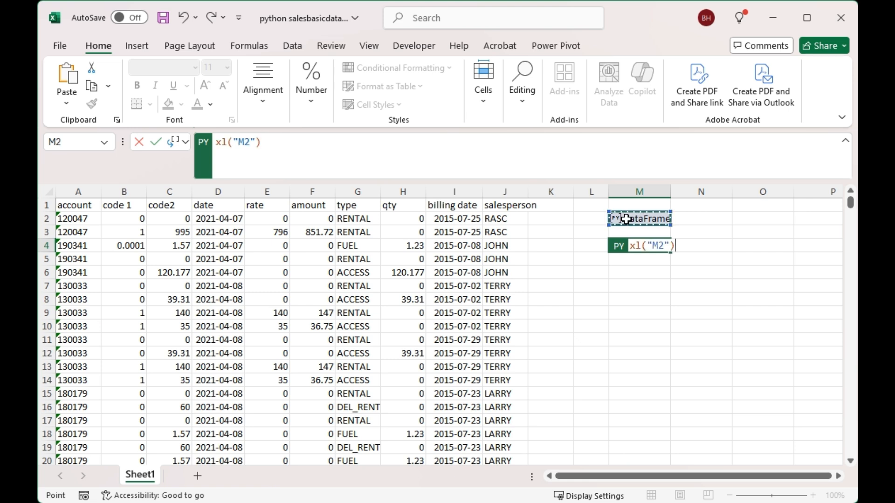
pyautogui.write('.')
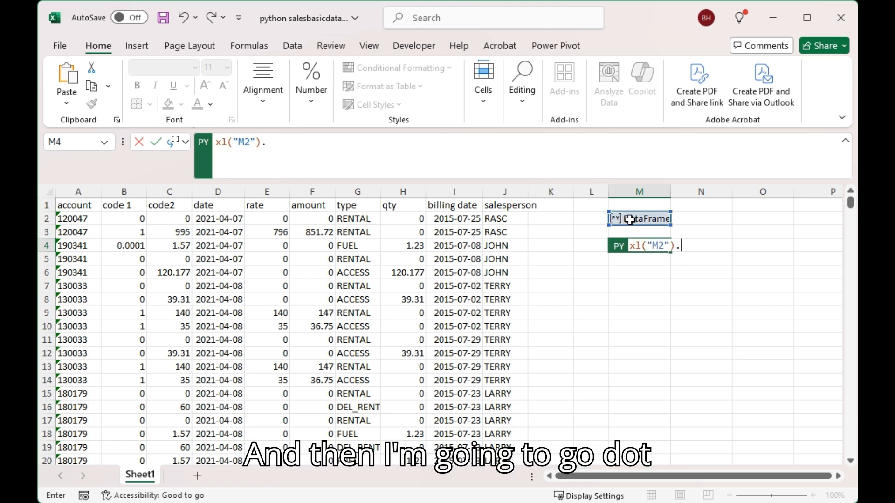
pyautogui.write('grou')
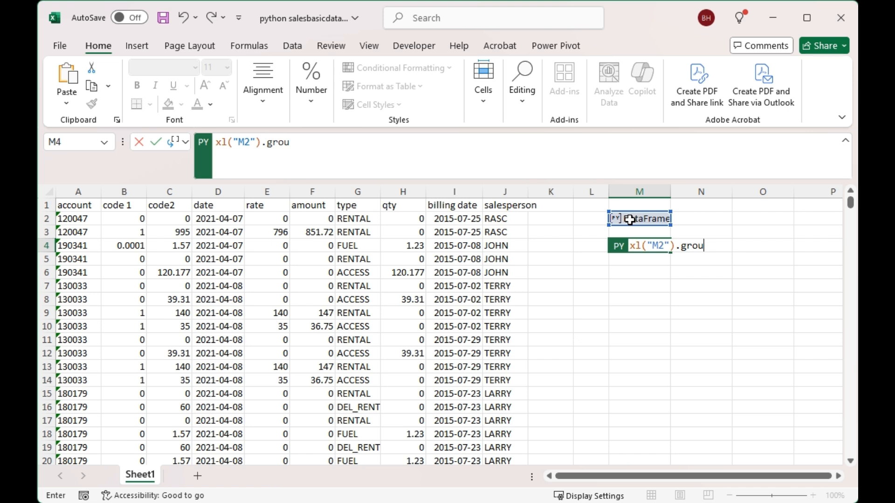
pyautogui.write('p')
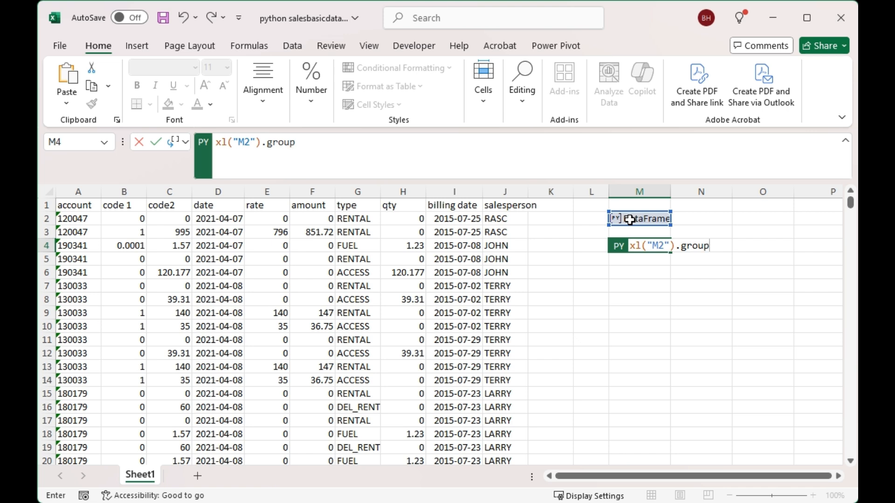
pyautogui.write('by')
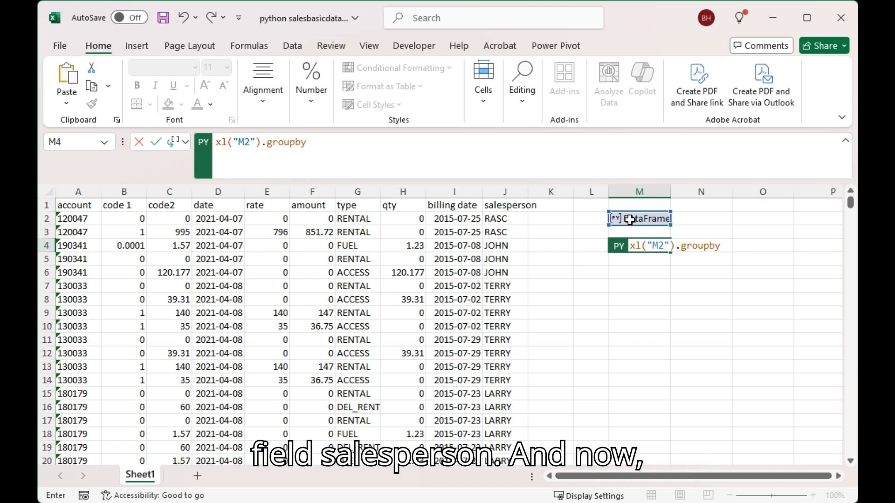
# - Complete the formula as xl("M2").groupby("salesperson").amount.sum()
pyautogui.write('(')
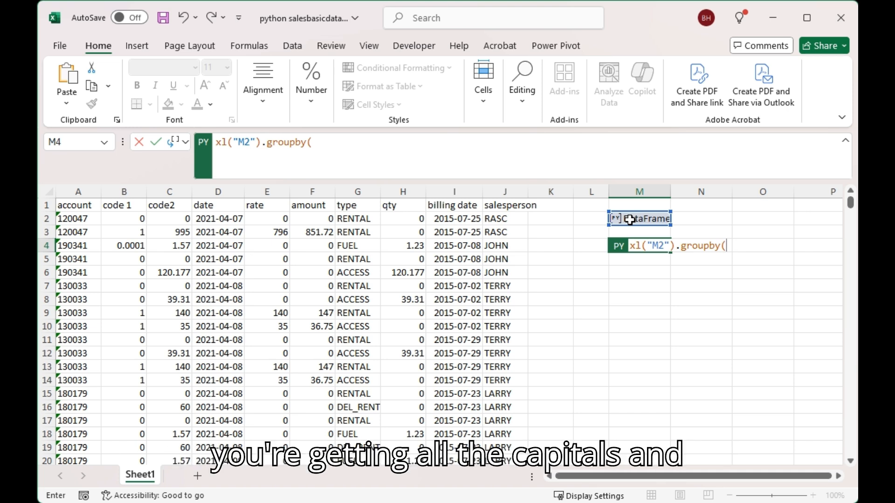
pyautogui.write('sal')
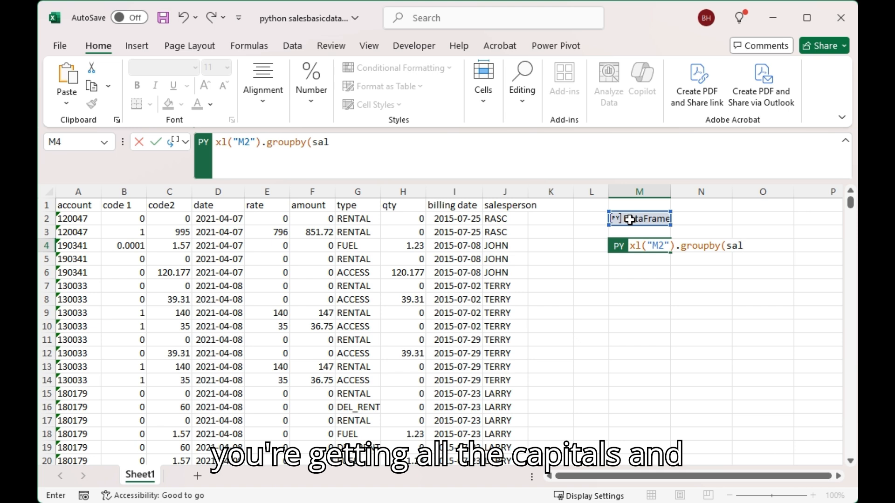
pyautogui.write('espers')
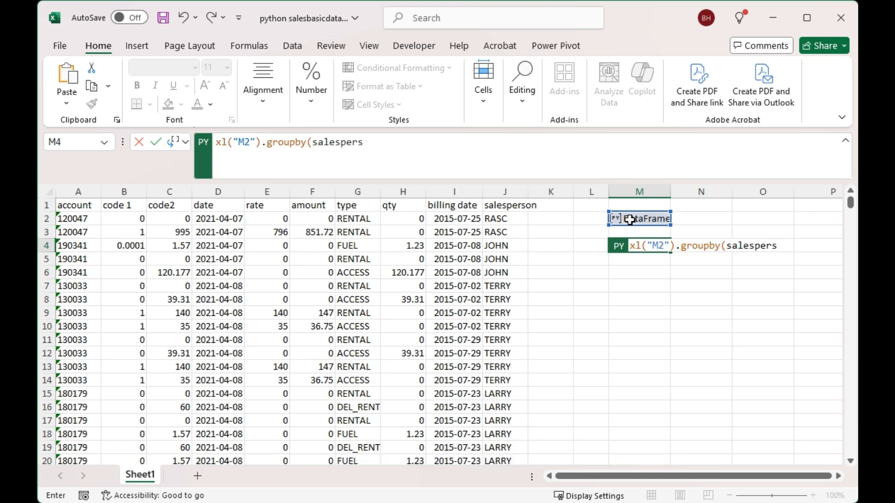
pyautogui.write('on')
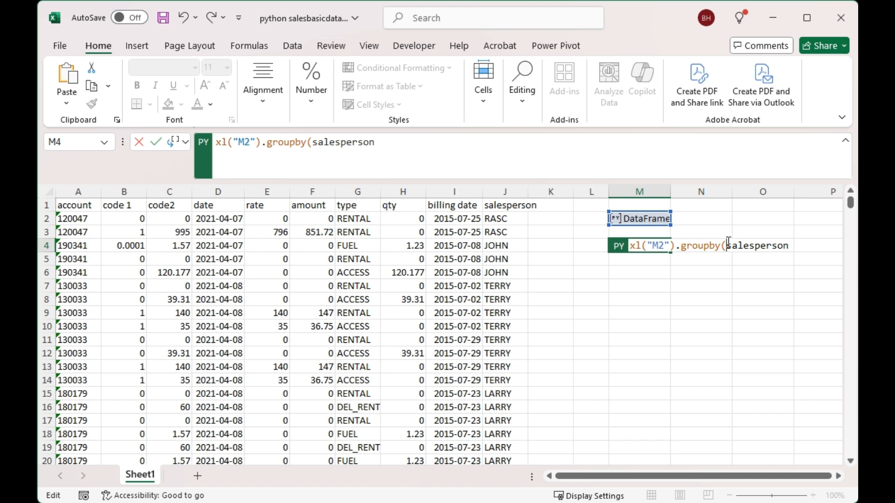
pyautogui.write('"')
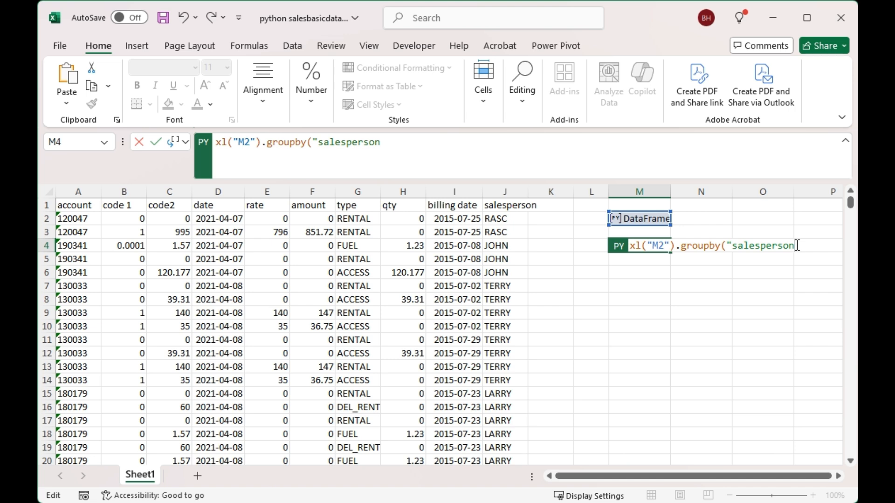
pyautogui.write('"')
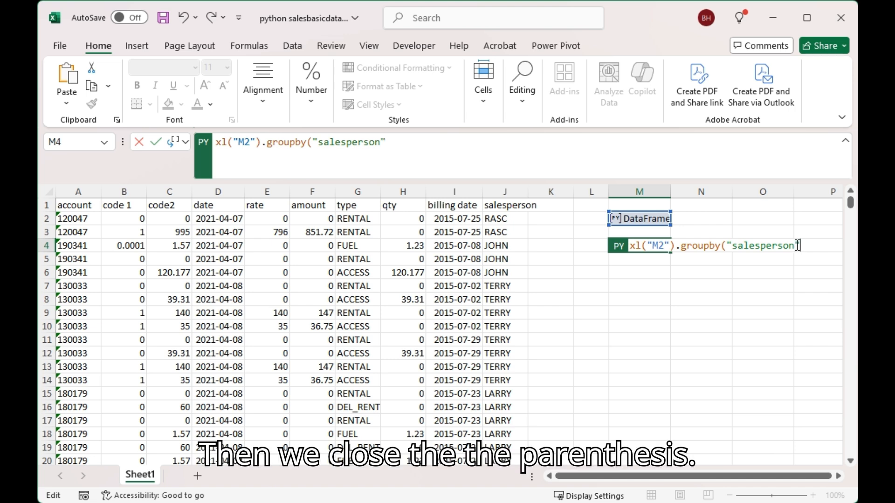
pyautogui.write(')')
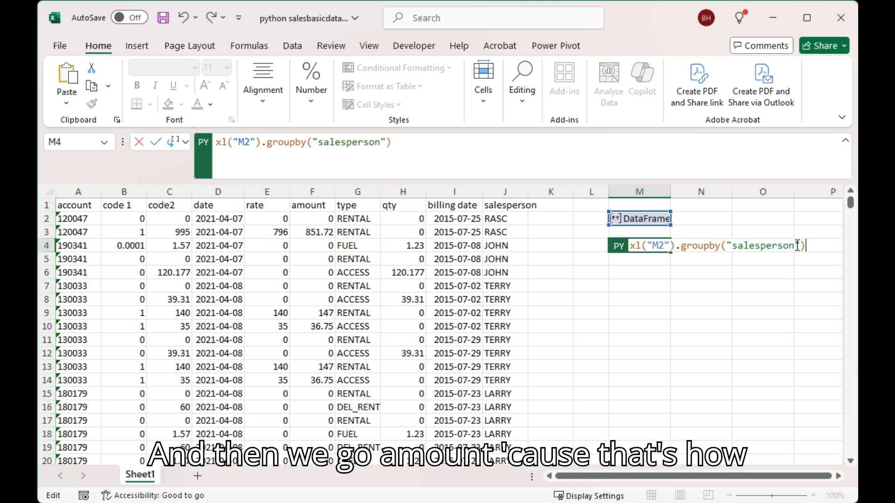
pyautogui.write('.')
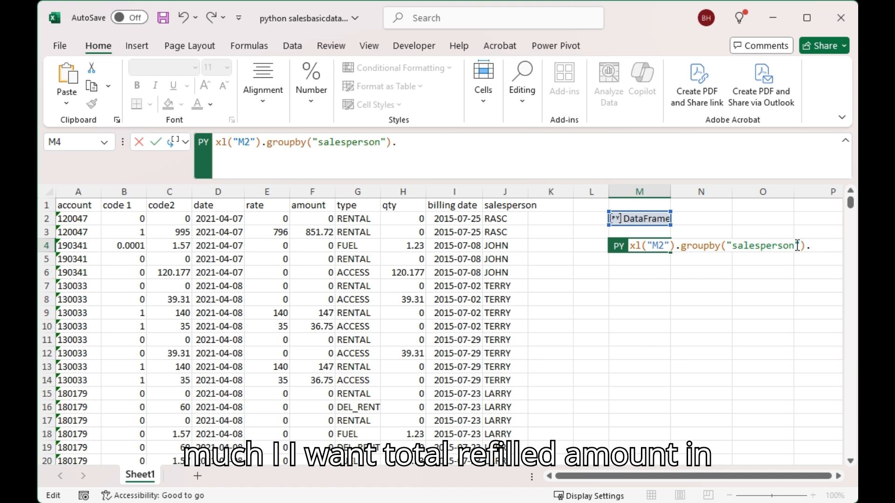
pyautogui.write('amount')
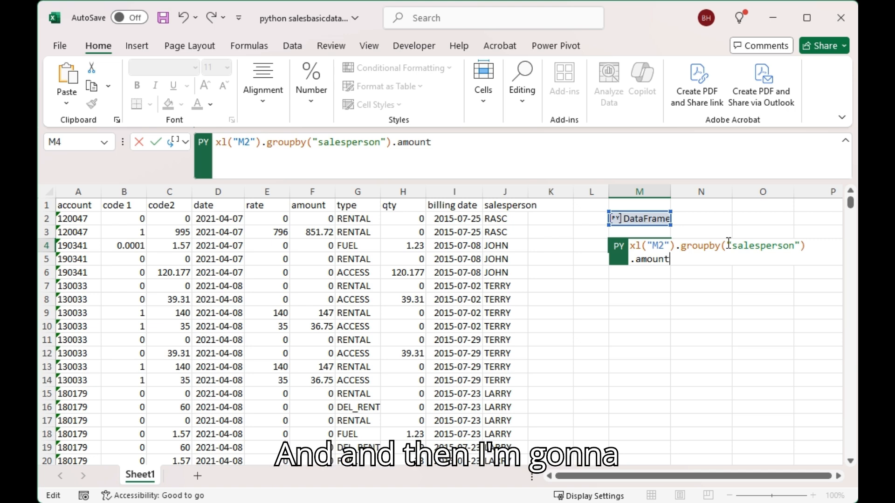
pyautogui.write('s')
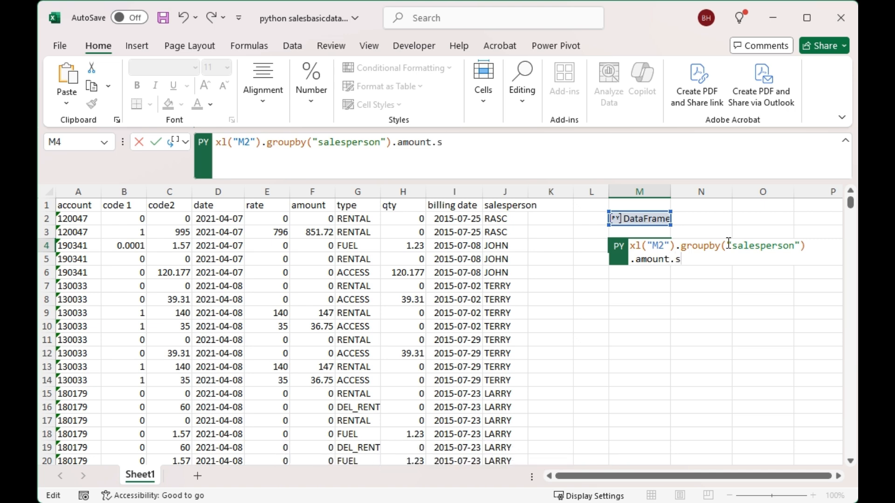
pyautogui.write('um')
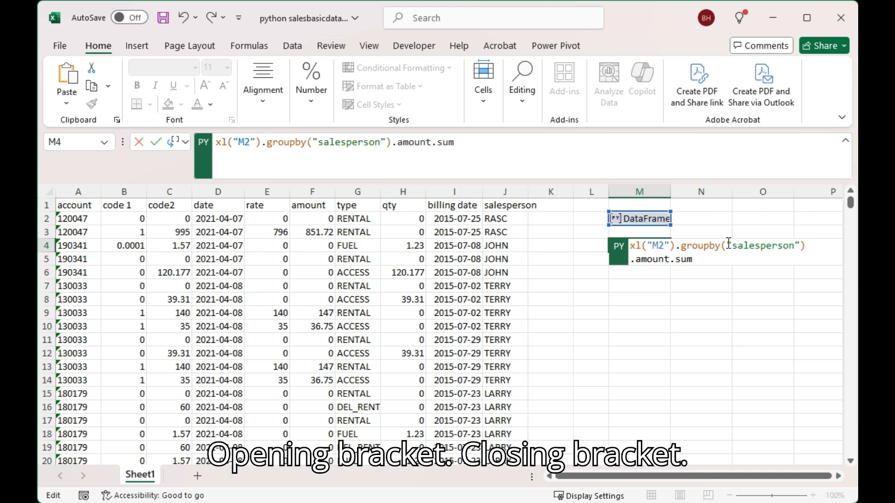
pyautogui.write('()')
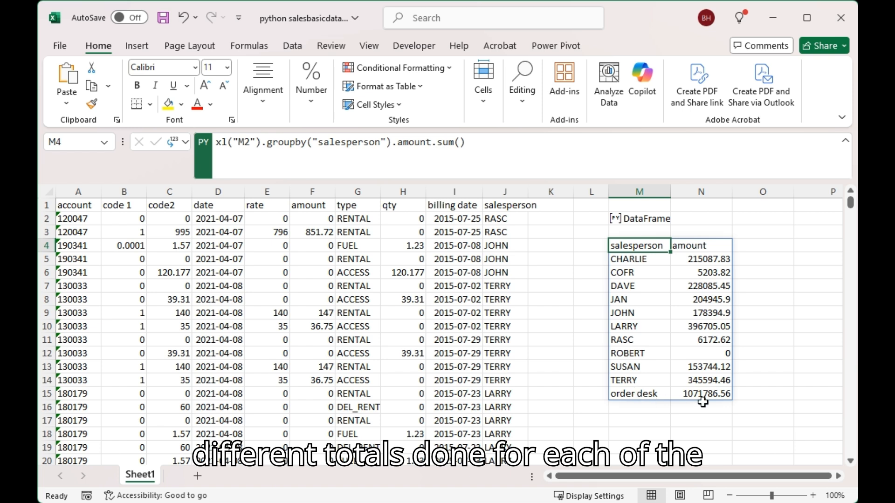
pyautogui.moveTo(753, 284)
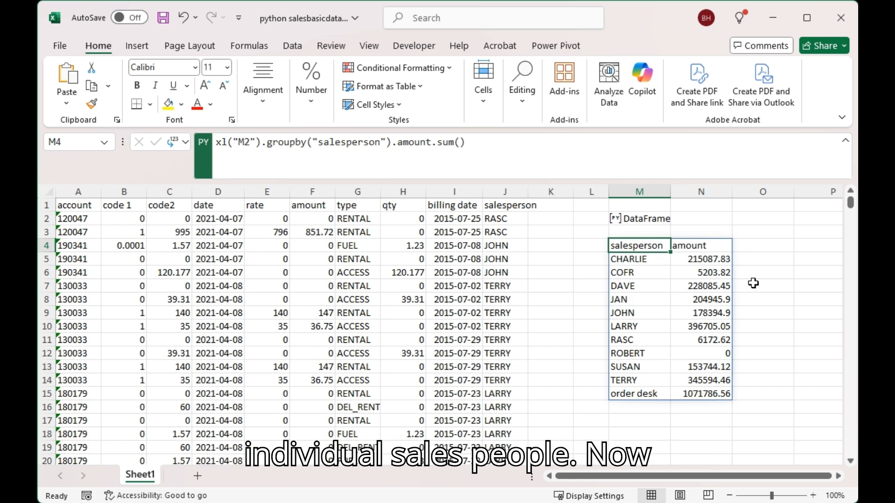
pyautogui.moveTo(713, 396)
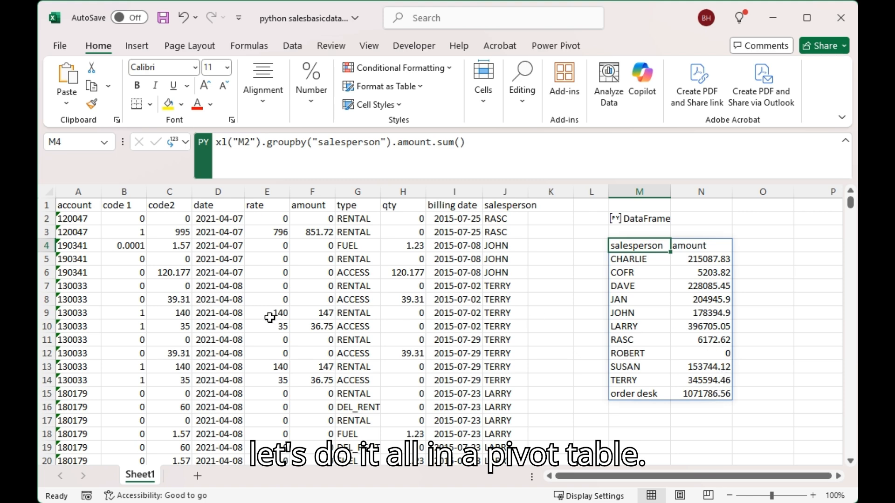
# - Insert a PivotTable from the sales data onto a new worksheet
pyautogui.click(169, 259)
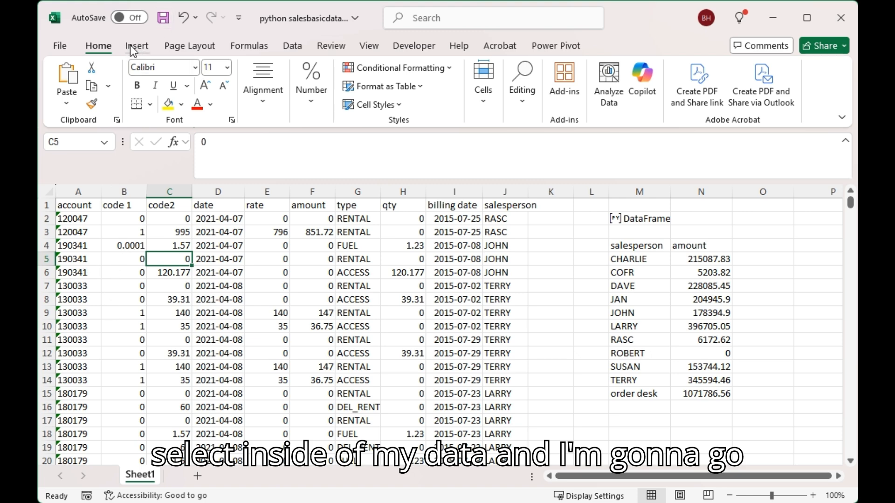
pyautogui.click(137, 46)
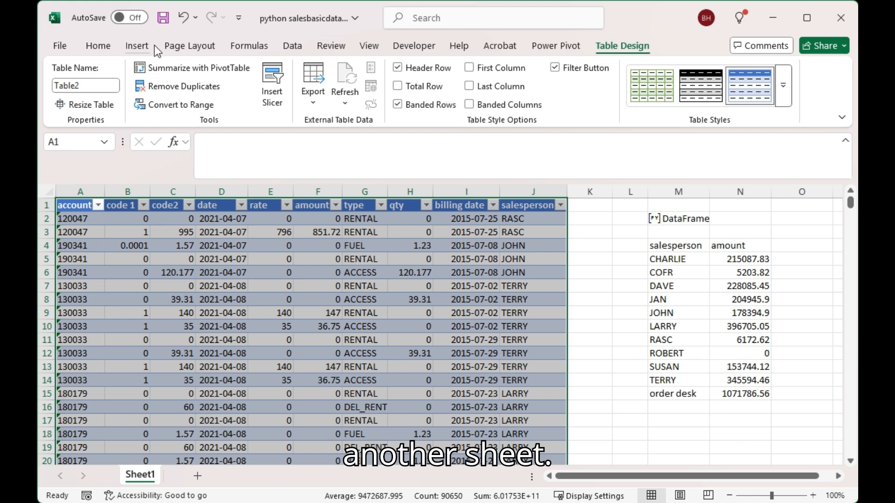
pyautogui.click(137, 46)
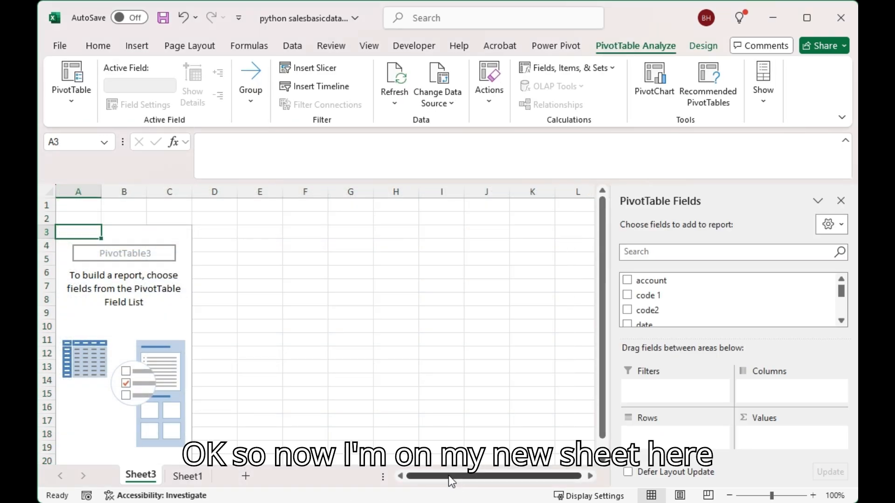
pyautogui.moveTo(280, 418)
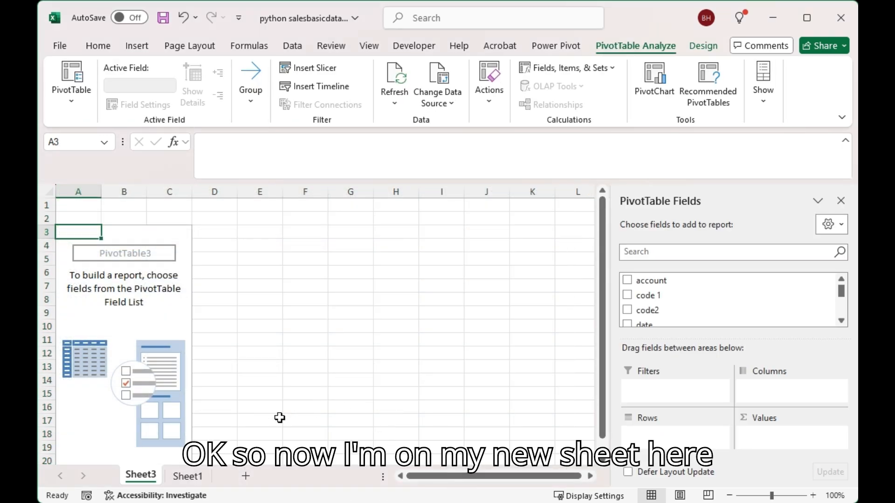
pyautogui.moveTo(685, 295)
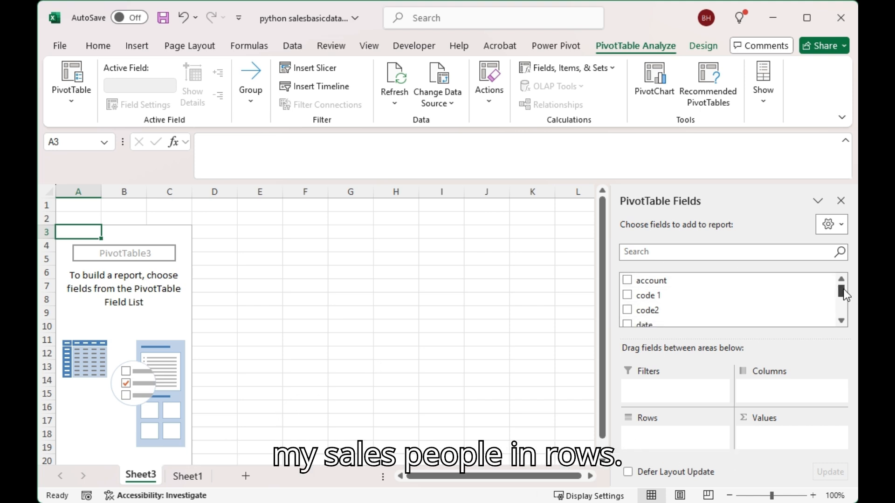
# - Add salesperson to pivot Rows and amount to Values
pyautogui.scroll(-3)
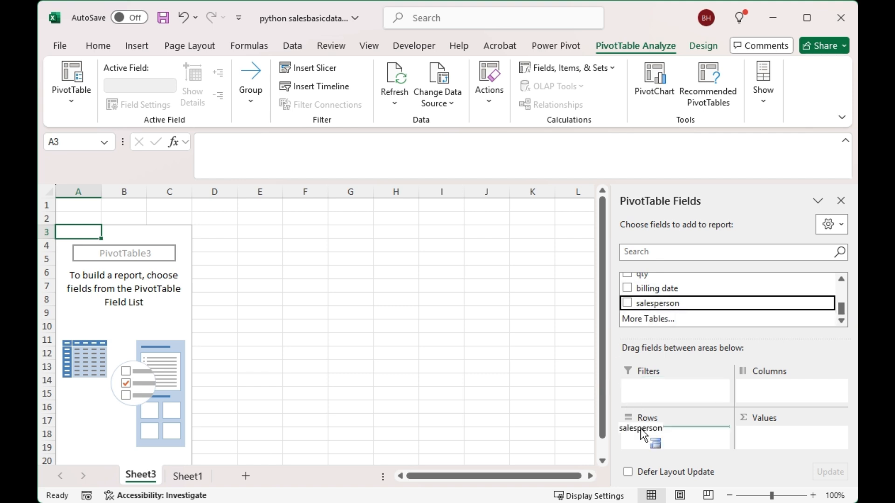
pyautogui.click(627, 303)
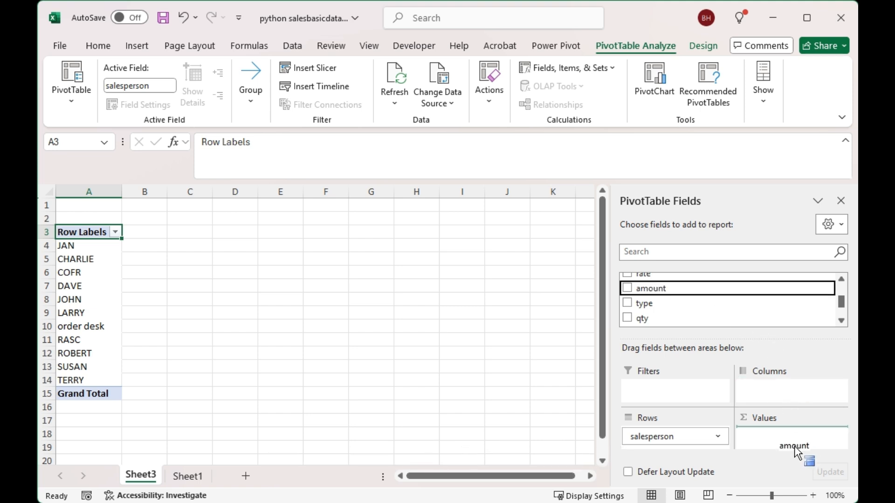
pyautogui.click(626, 288)
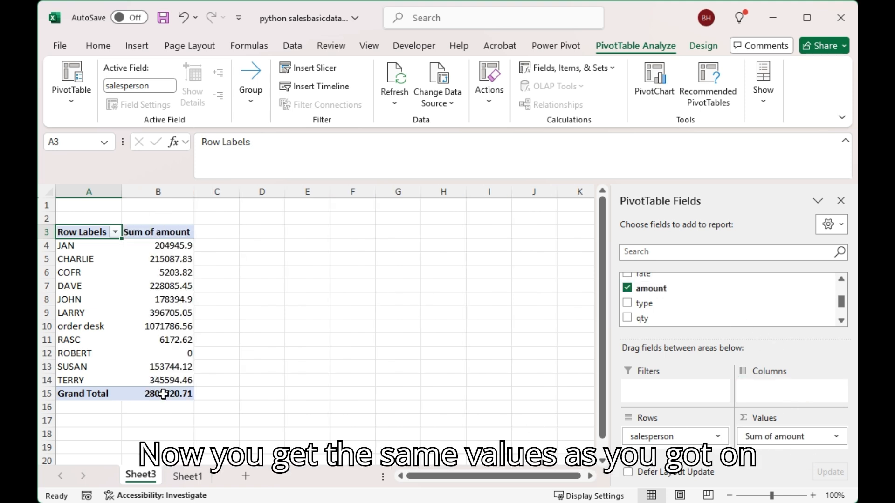
# - Back on Sheet1, record JAN's original total 204945.9 in cell O8
pyautogui.click(188, 476)
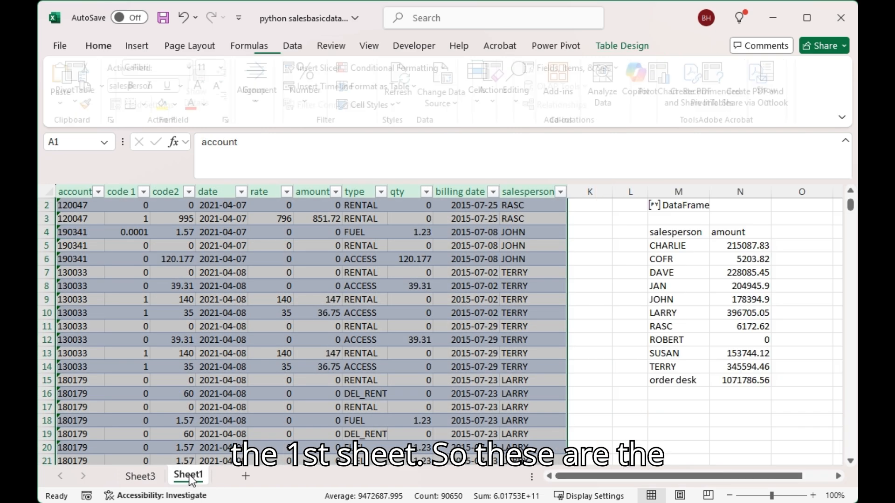
pyautogui.click(97, 45)
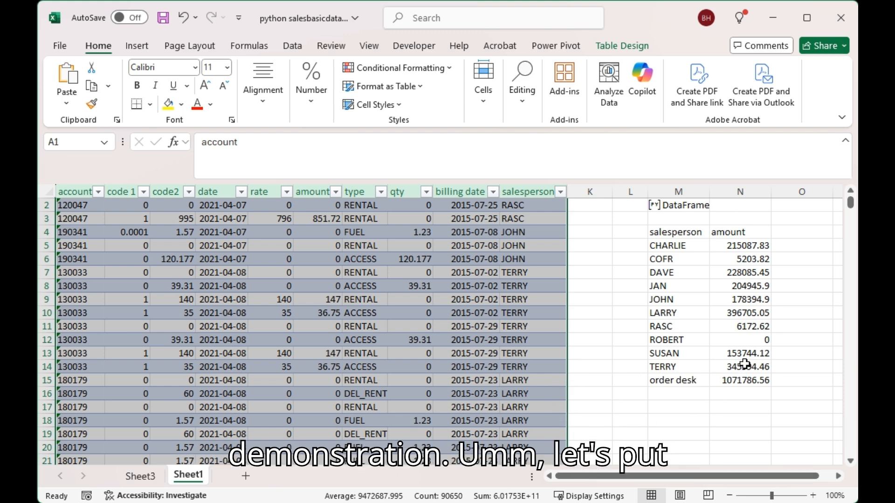
pyautogui.moveTo(557, 264)
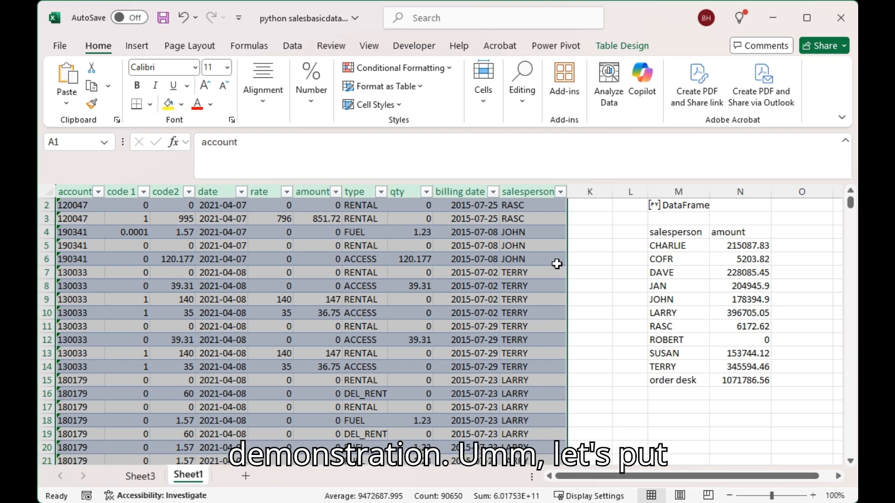
pyautogui.scroll(-3)
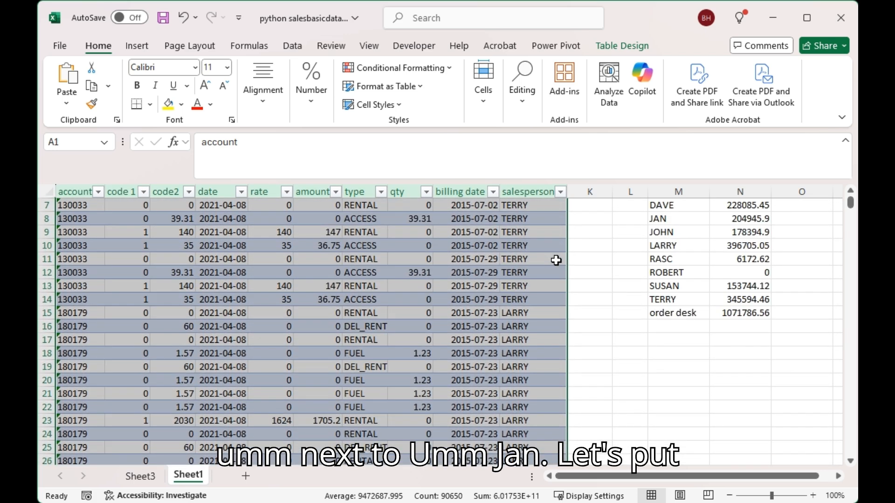
pyautogui.scroll(3)
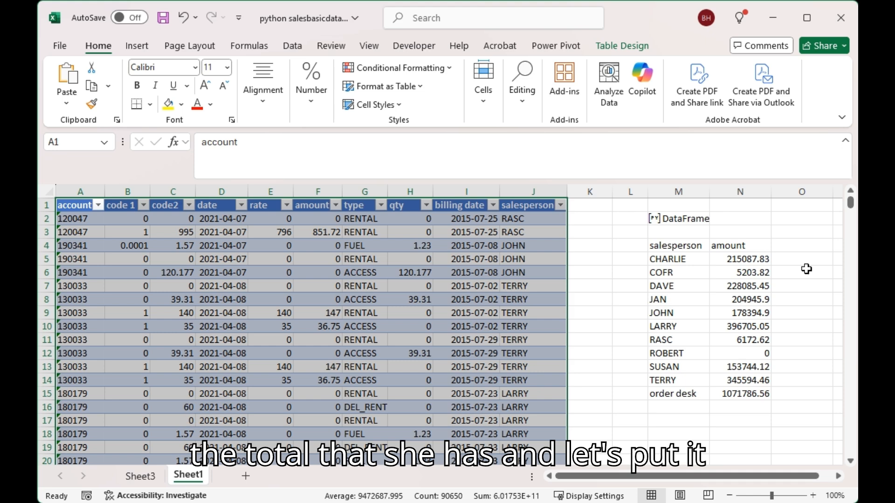
pyautogui.click(801, 299)
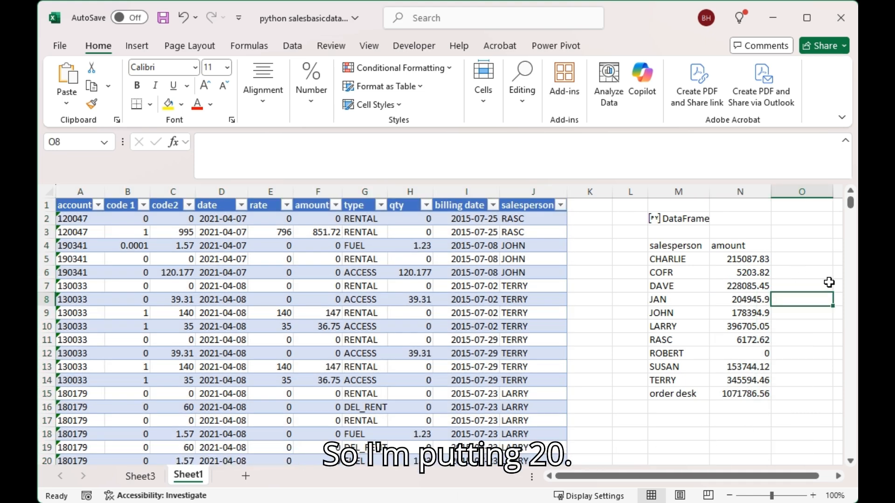
pyautogui.write('20')
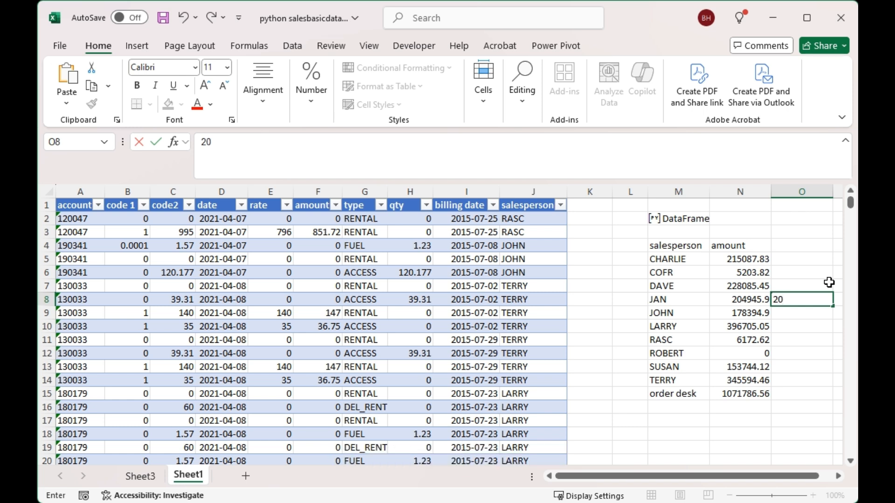
pyautogui.write('4945.9')
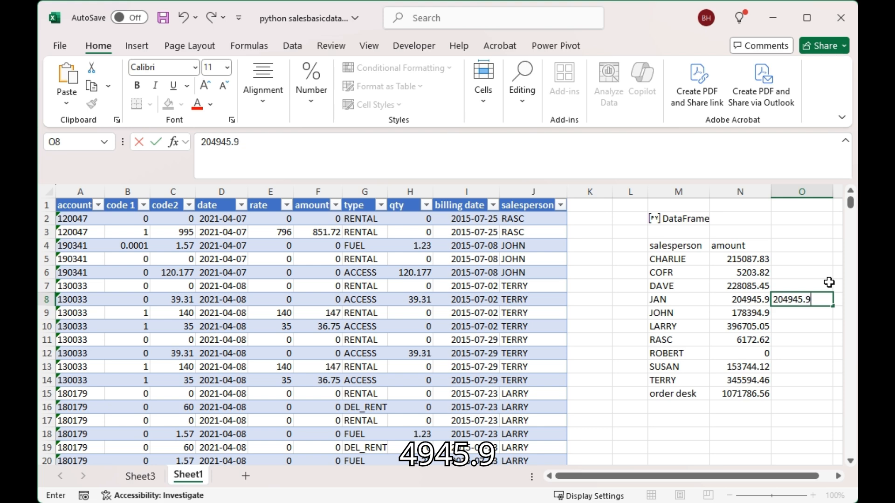
pyautogui.moveTo(554, 374)
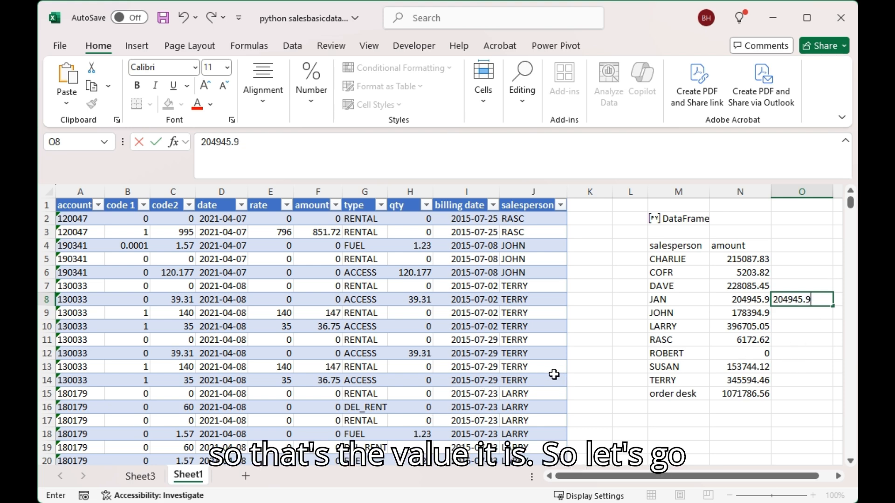
# - Change JAN's sale amount in F33 from 0 to 10000
pyautogui.scroll(-3)
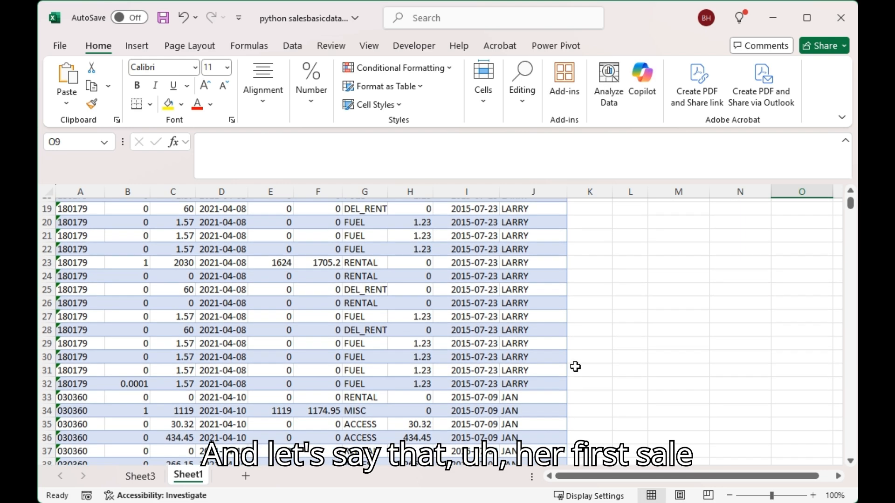
pyautogui.scroll(-3)
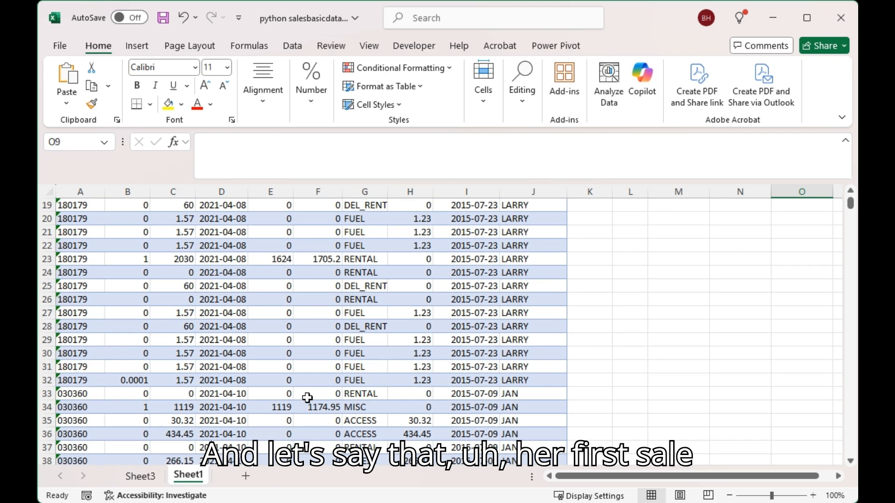
pyautogui.scroll(3)
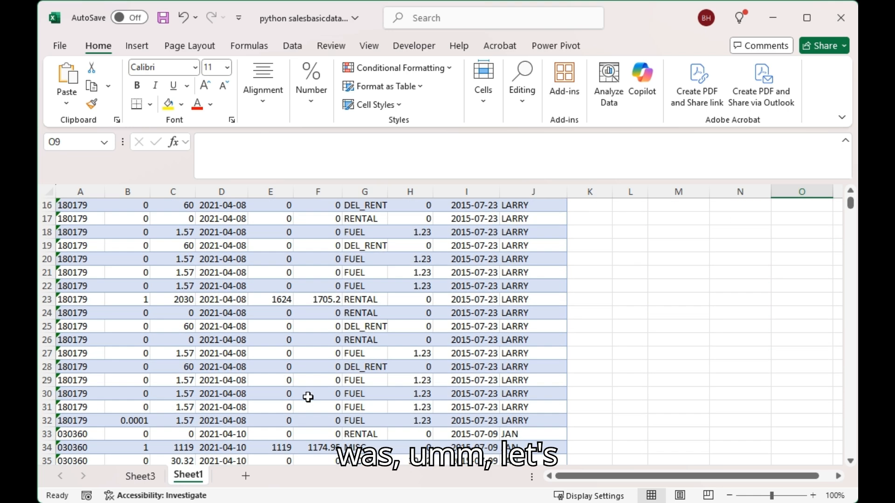
pyautogui.scroll(-3)
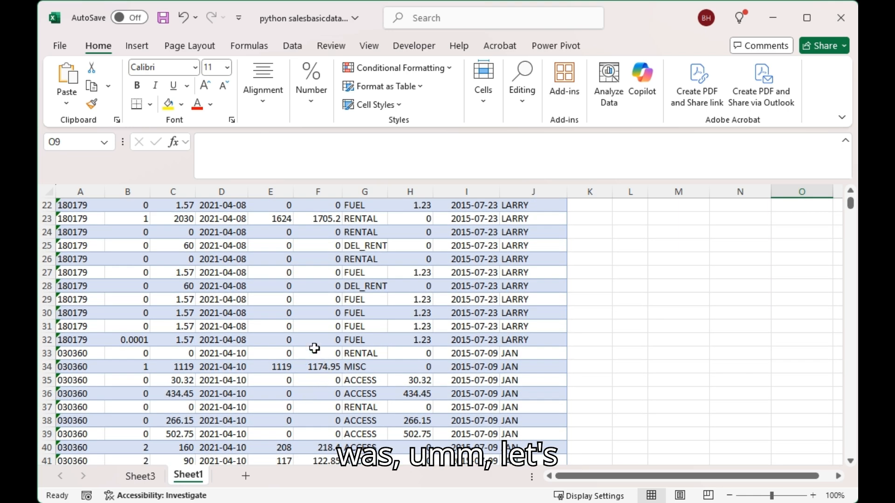
pyautogui.click(318, 353)
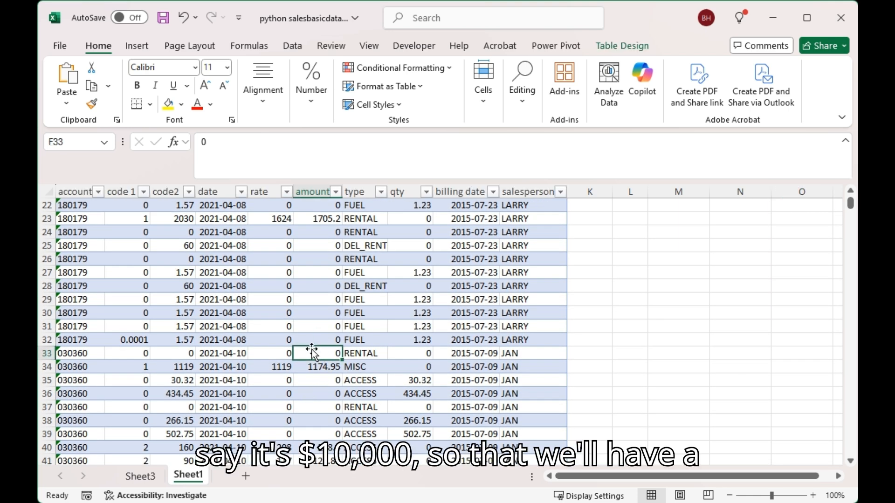
pyautogui.write('1')
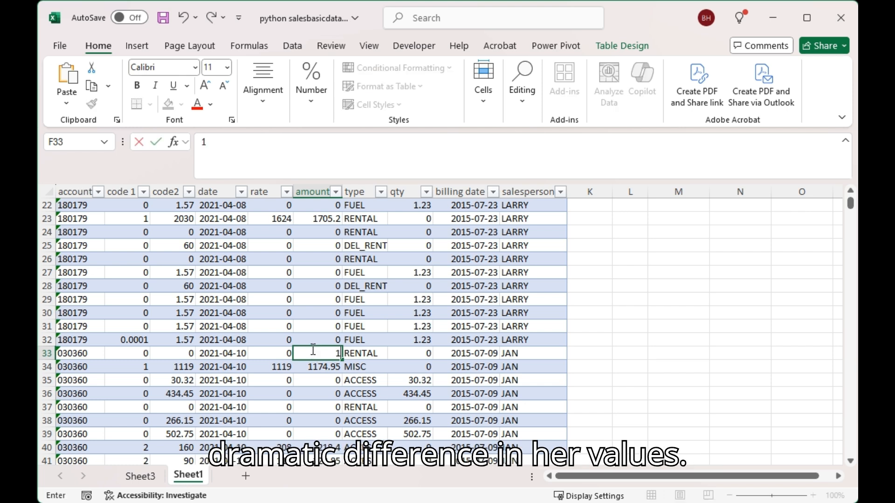
pyautogui.write('0000')
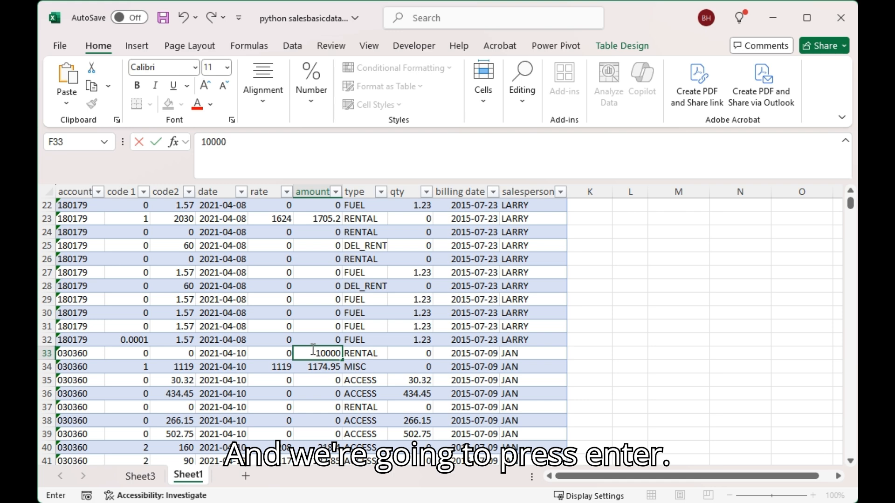
pyautogui.press('Return')
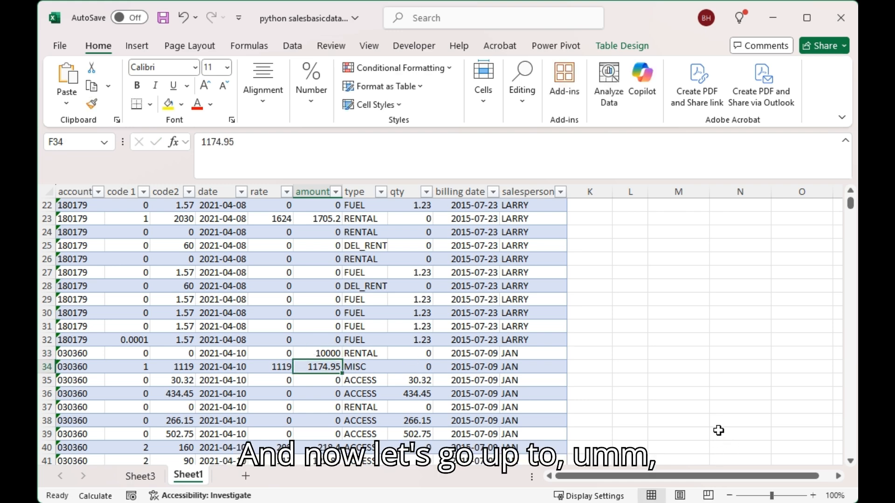
# - Compare JAN's new Python total 214945.9 with the saved 204945.9 in O8
pyautogui.scroll(3)
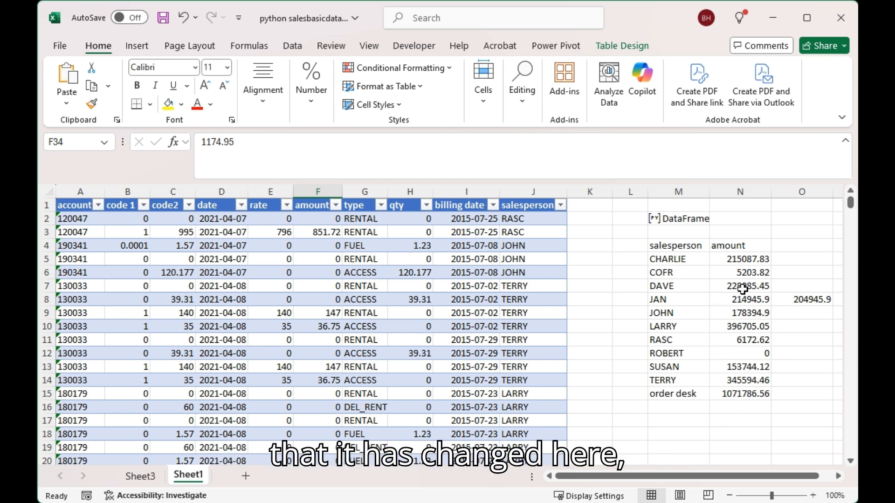
pyautogui.click(801, 299)
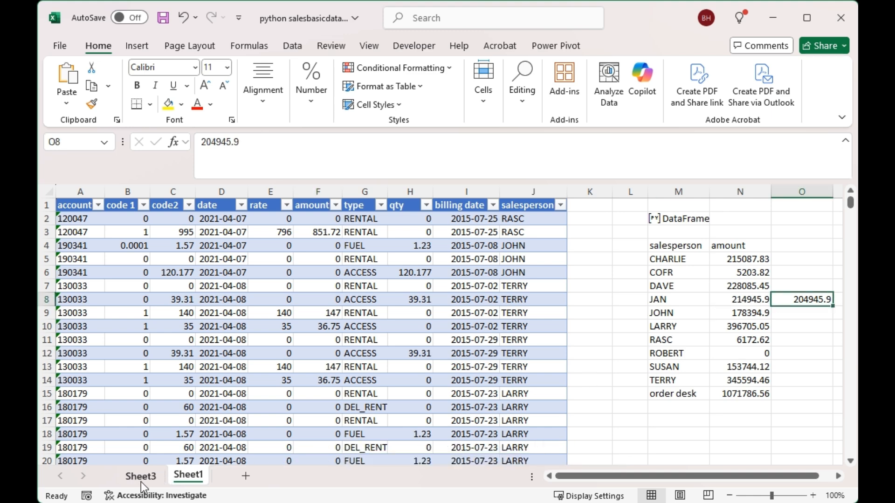
# - View the Sheet3 pivot table, still showing JAN at 204945.9 and grand total 2805720.71
pyautogui.click(140, 476)
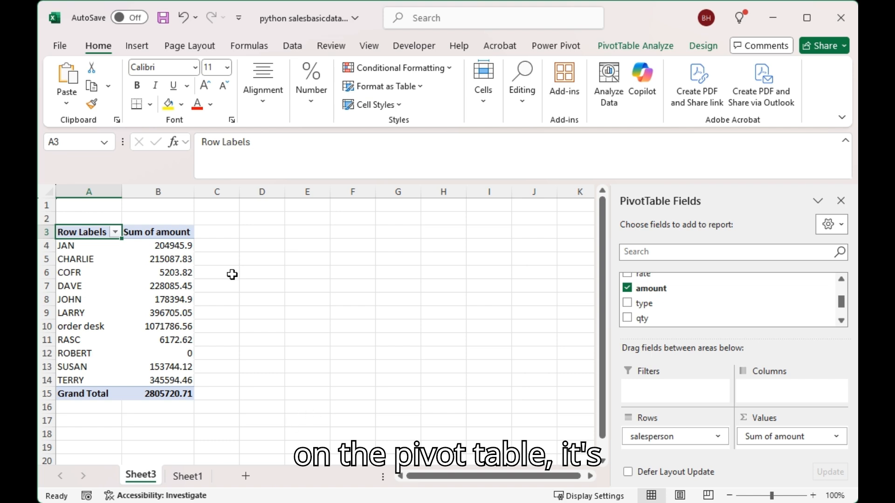
pyautogui.moveTo(165, 248)
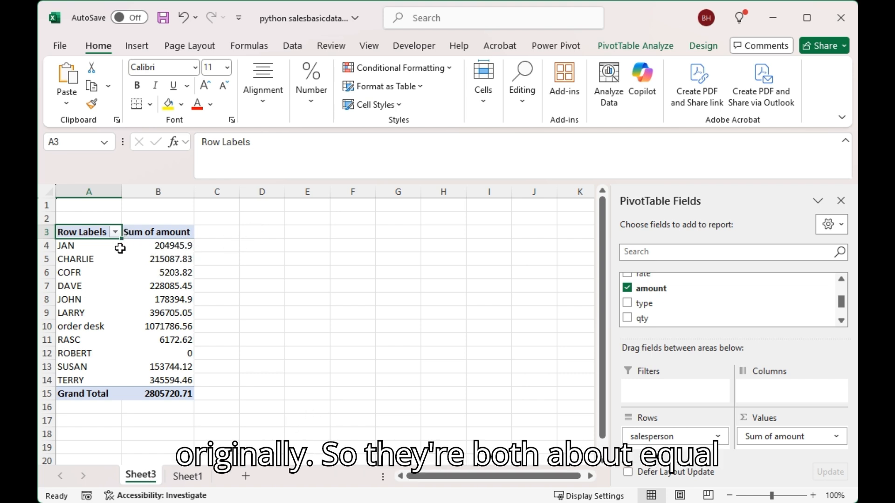
pyautogui.scroll(-3)
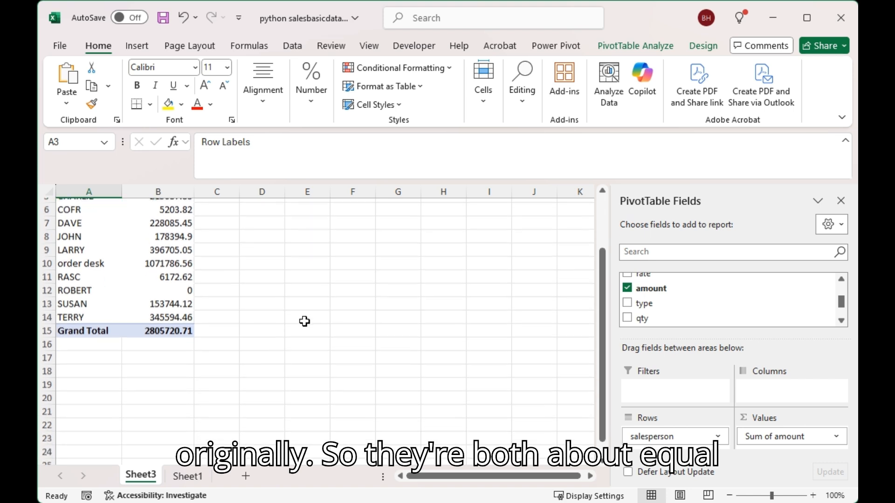
pyautogui.scroll(3)
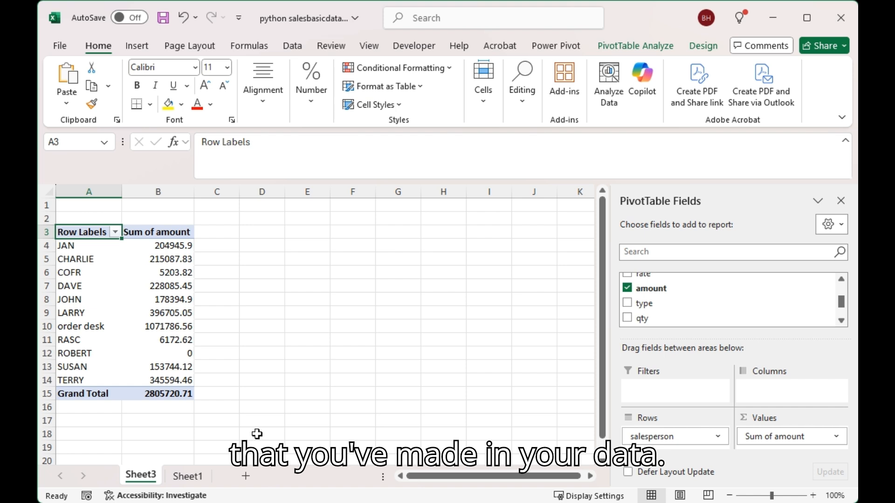
pyautogui.moveTo(369, 415)
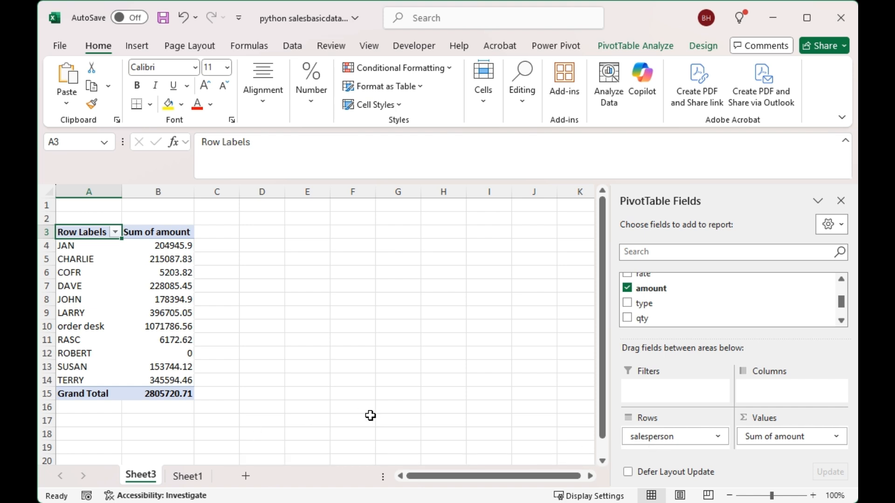